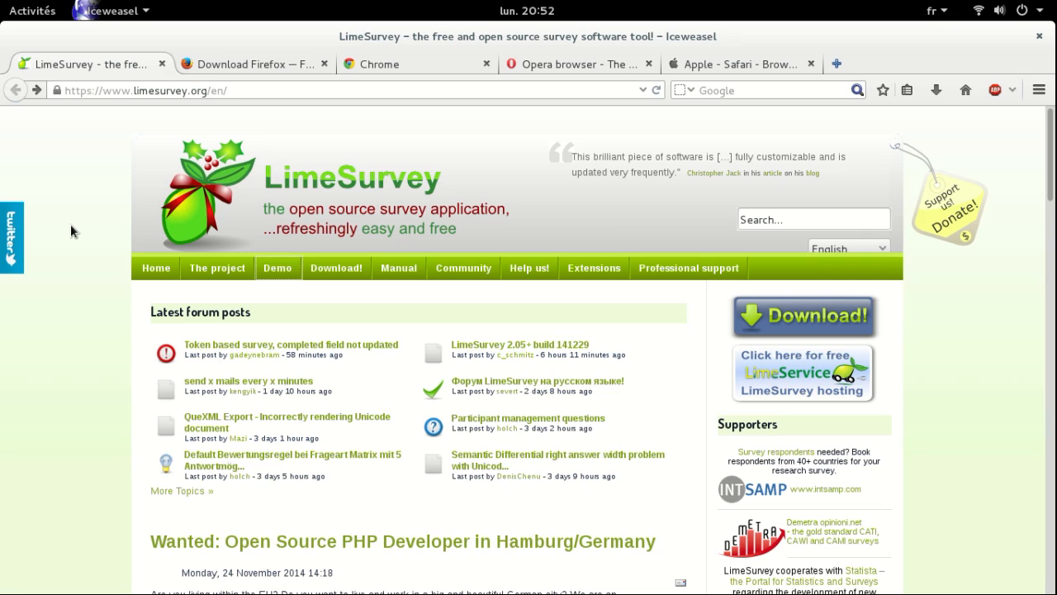
mouse_move(323, 196)
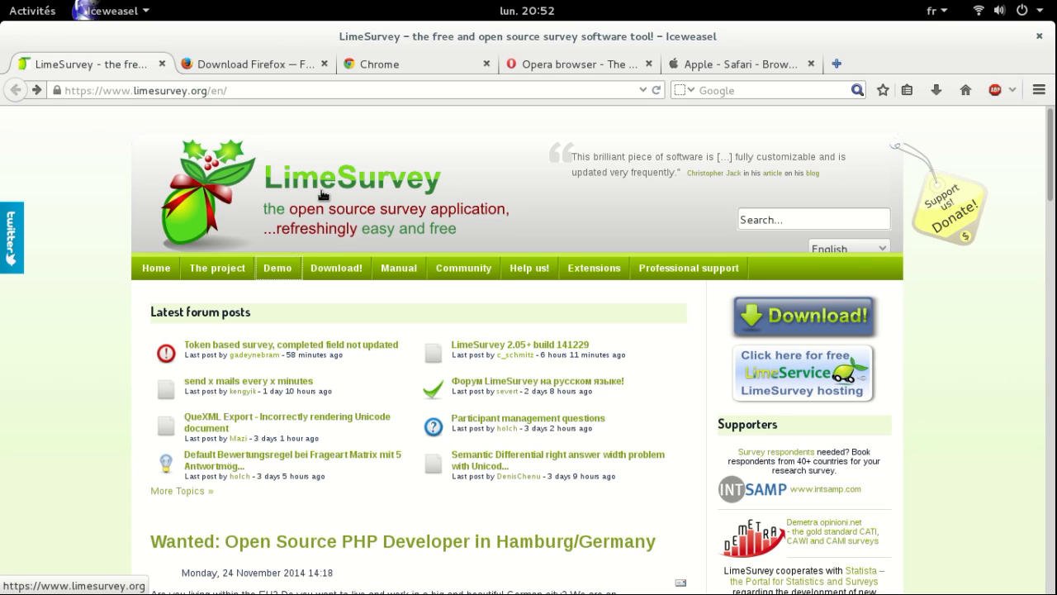
mouse_move(243, 228)
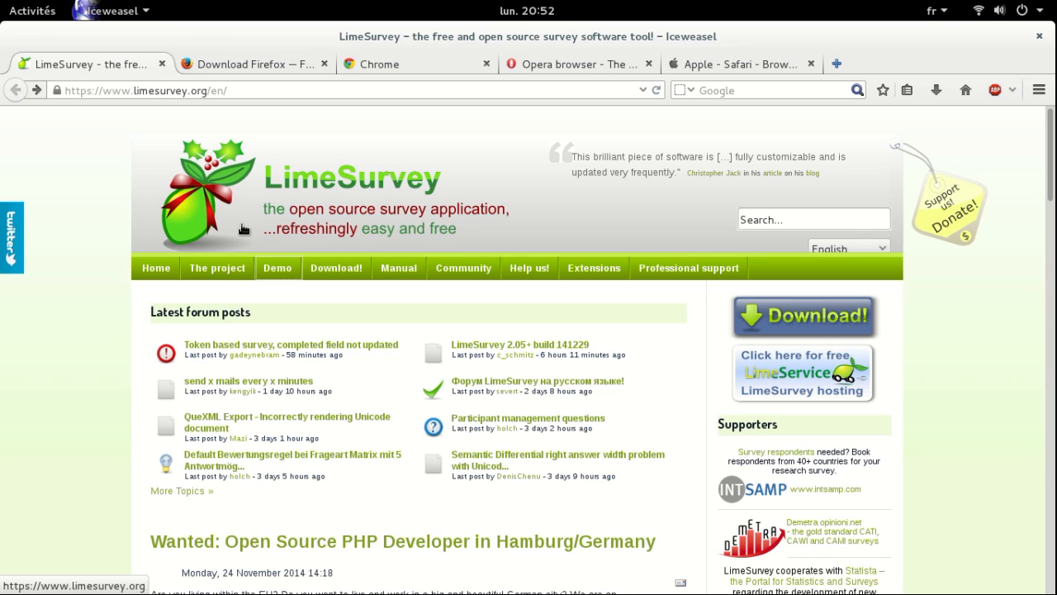
- Browse the Chrome, Opera and Safari download tabs, then return to the LimeSurvey tab
click(252, 64)
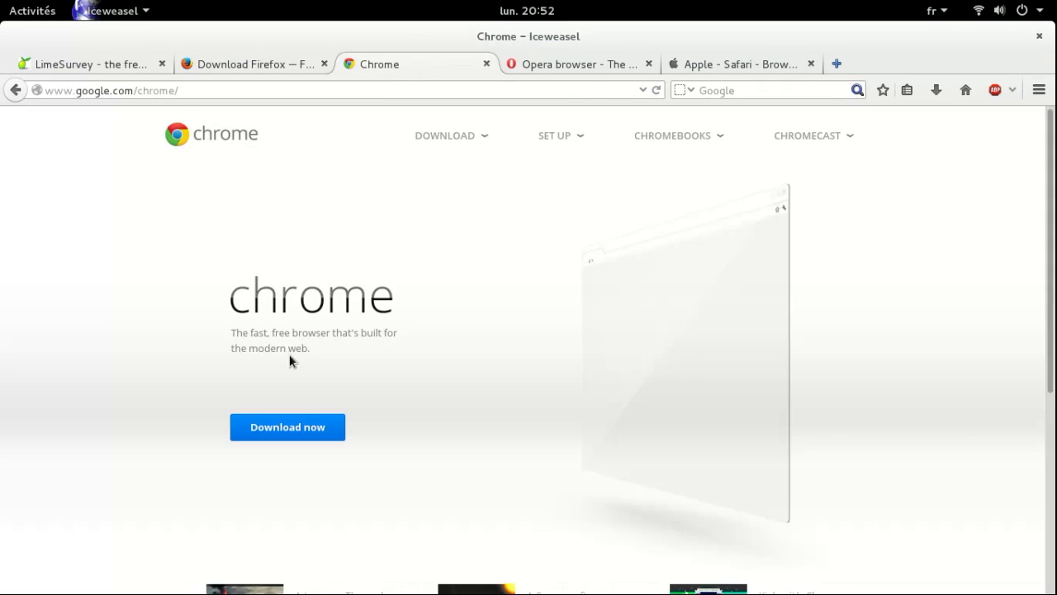
click(578, 63)
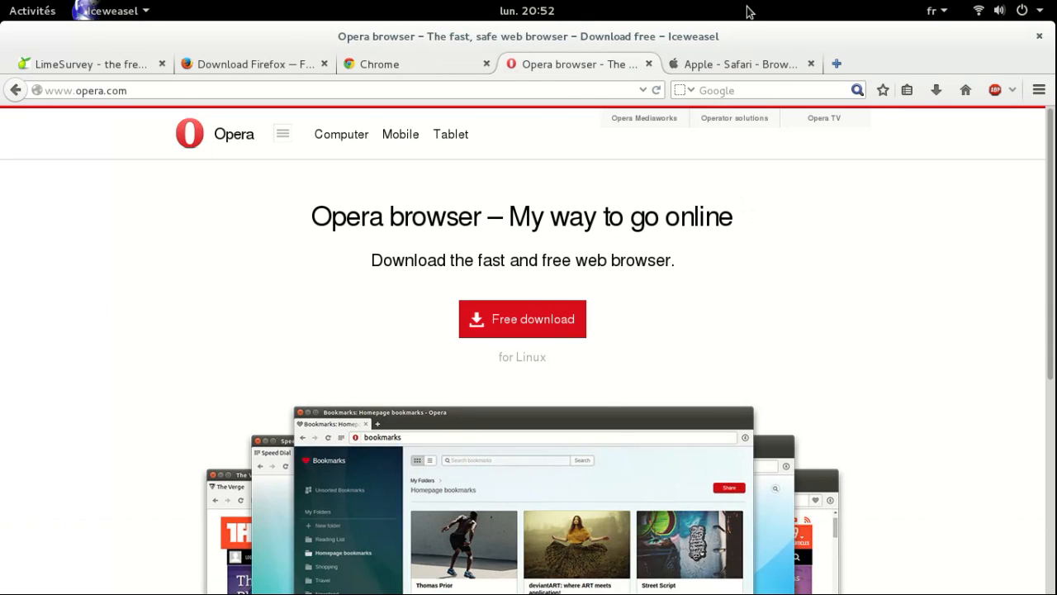
click(739, 63)
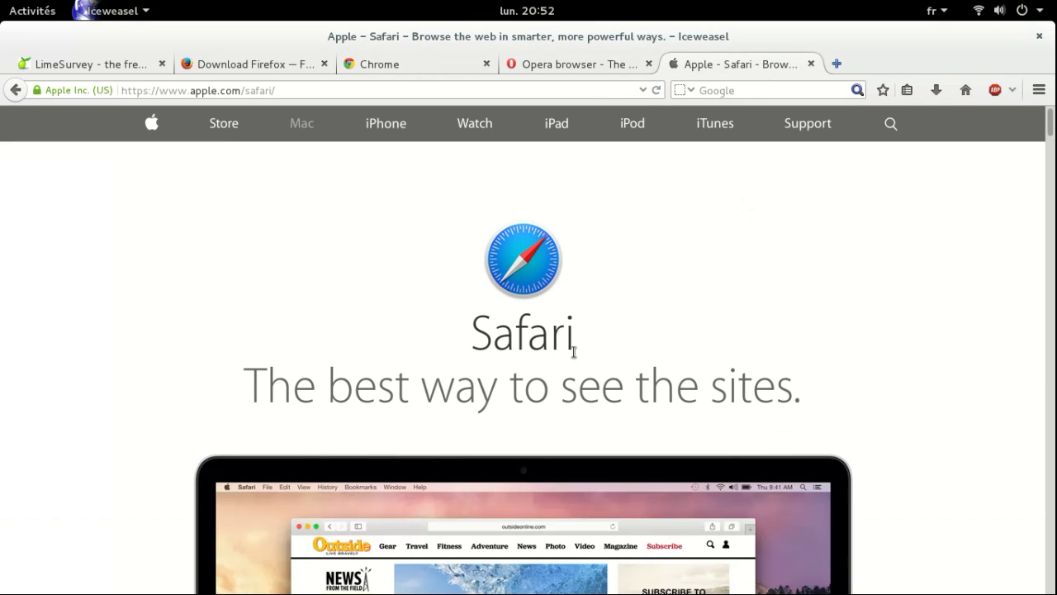
mouse_move(304, 142)
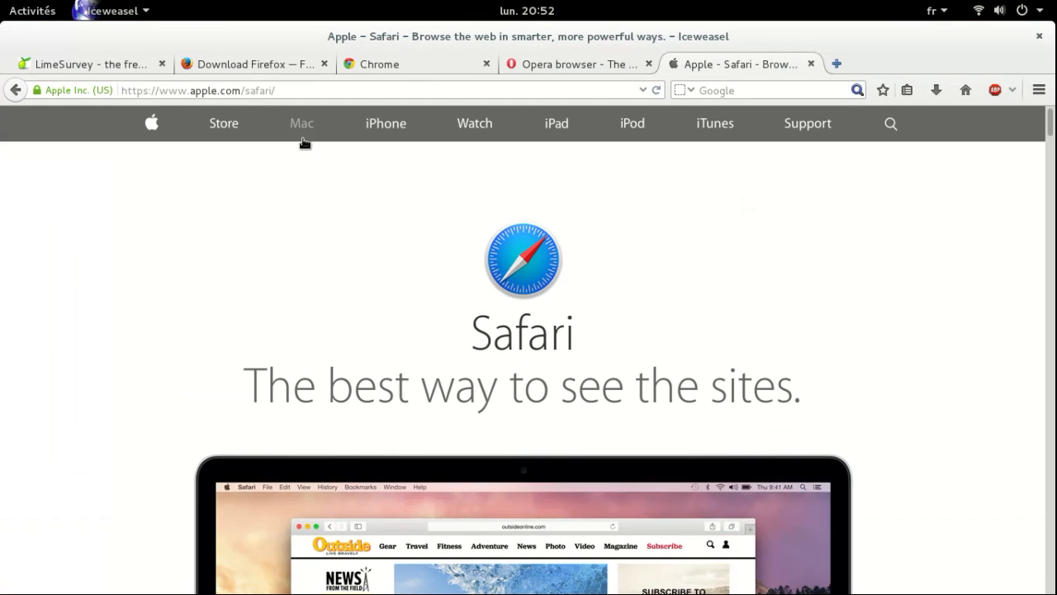
click(83, 63)
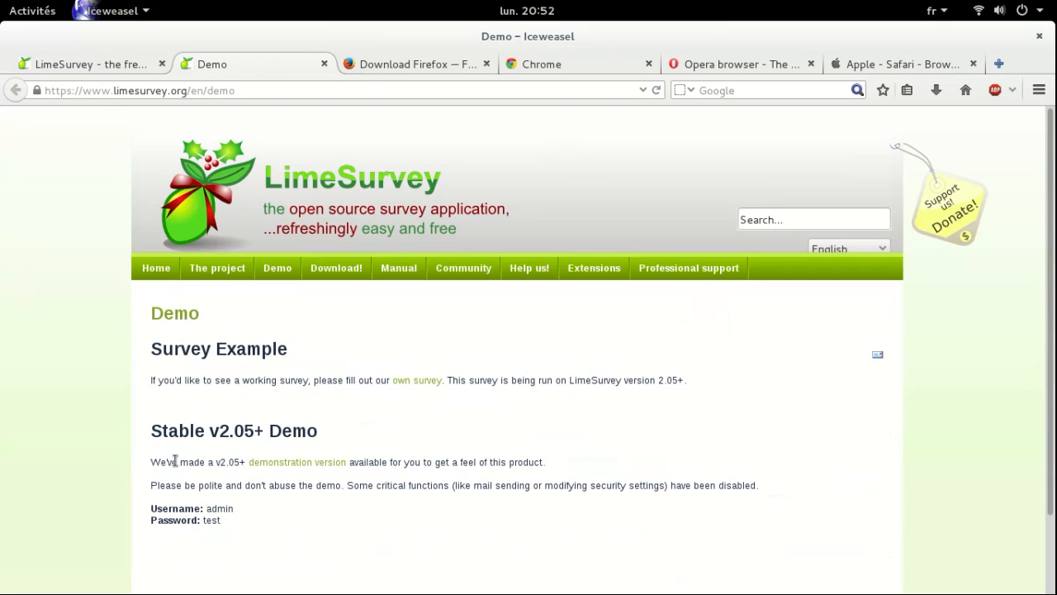
mouse_move(297, 462)
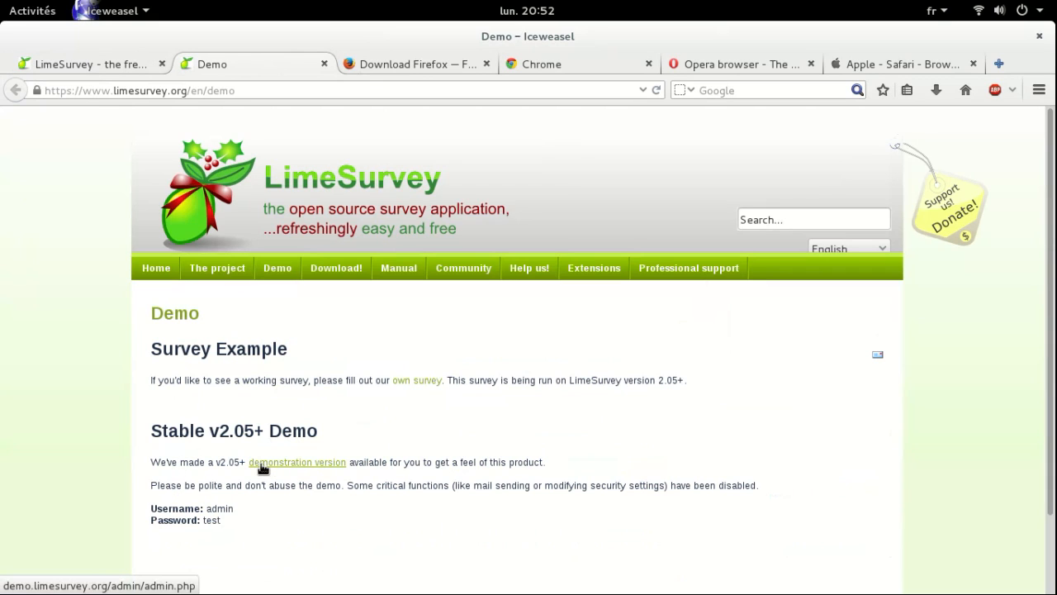
mouse_move(426, 466)
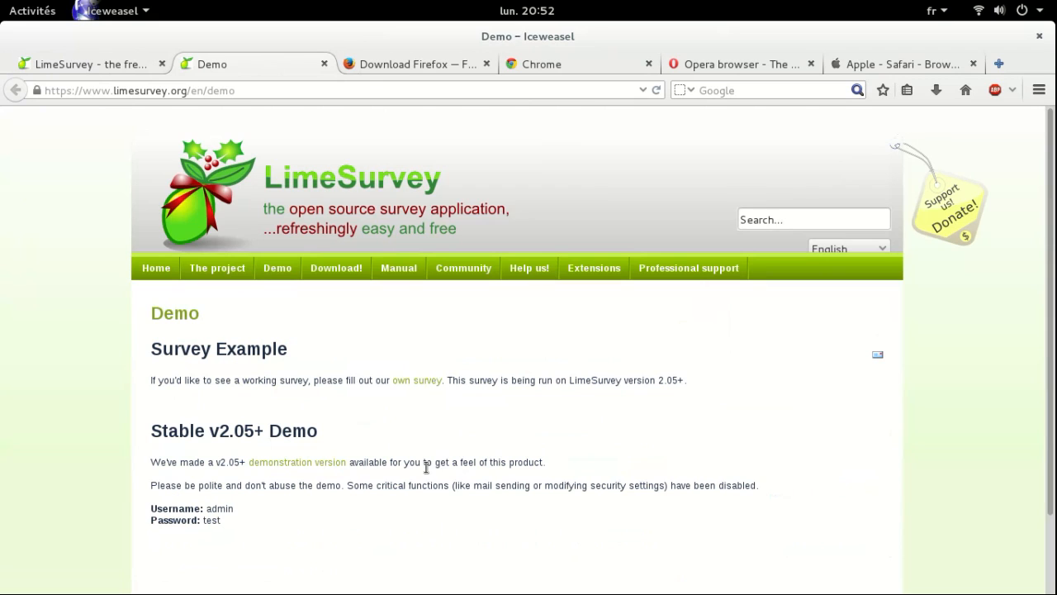
mouse_move(365, 454)
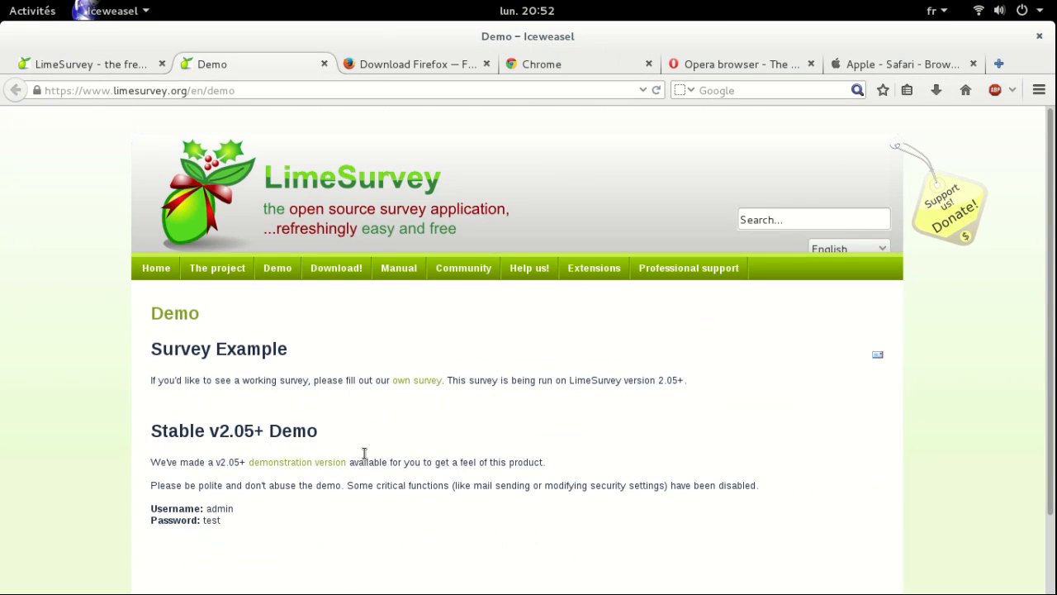
mouse_move(223, 522)
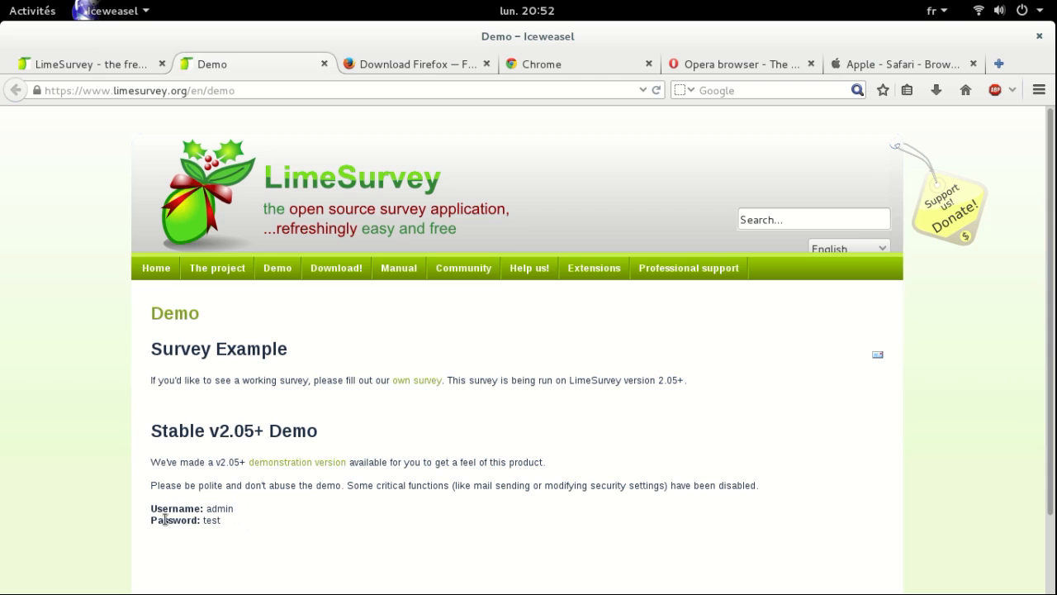
mouse_move(298, 462)
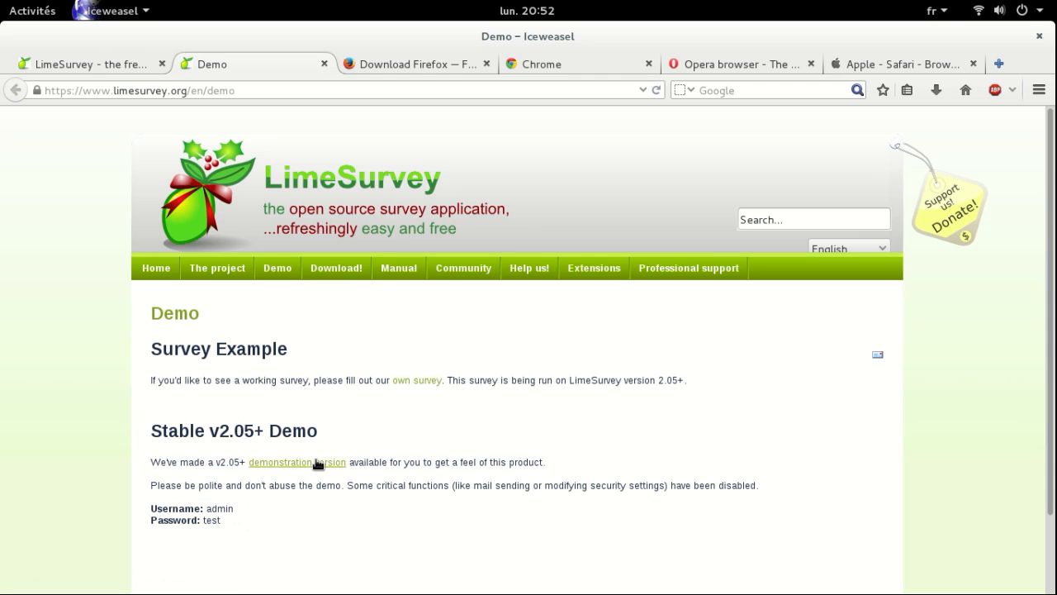
- Log in to the LimeSurvey demo administration using the prefilled credentials and Default language
click(297, 461)
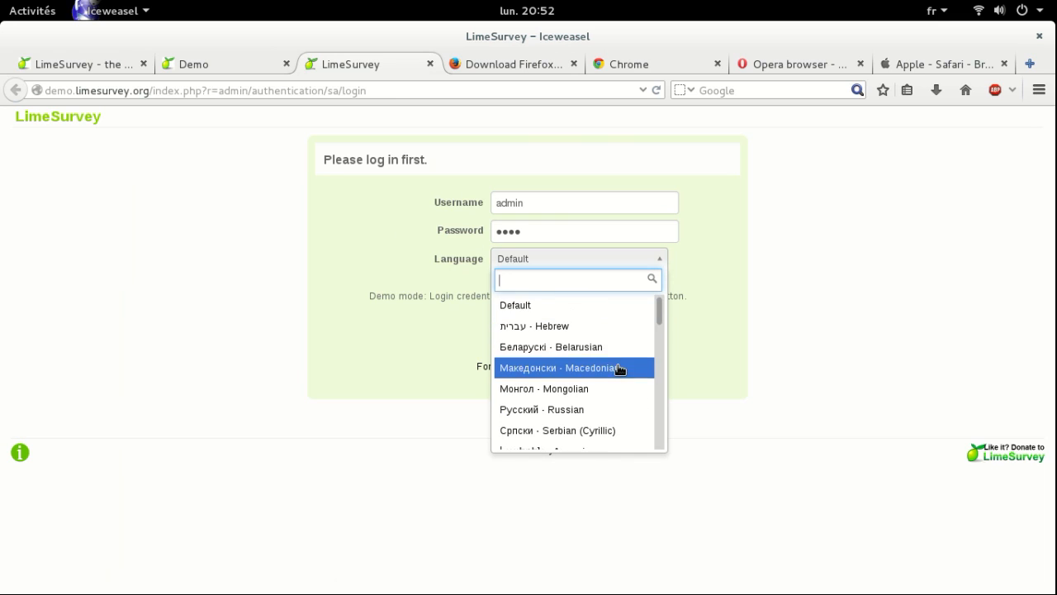
scroll(down, 3)
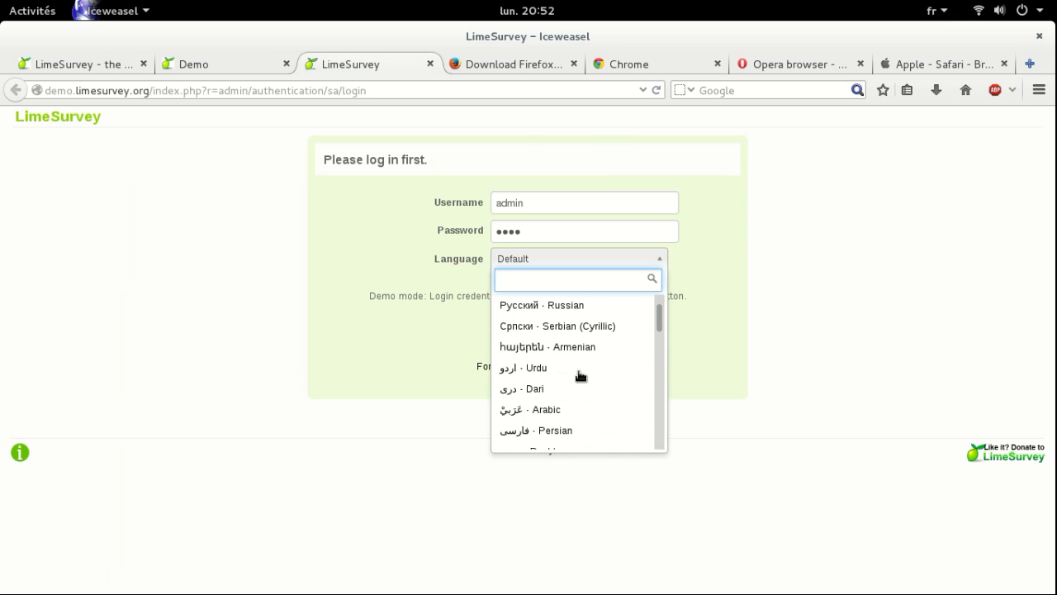
mouse_move(735, 309)
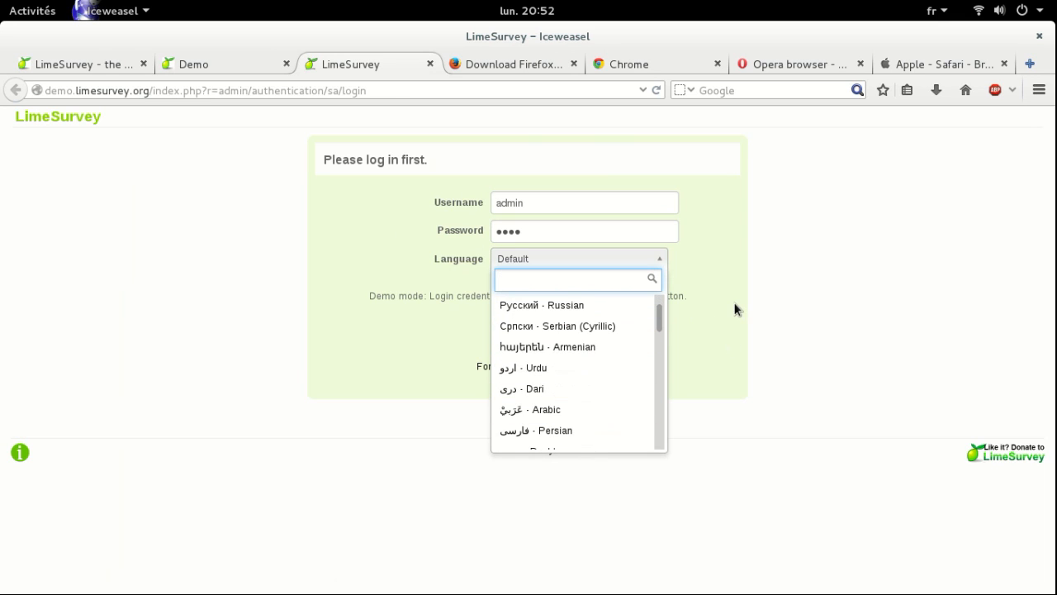
click(526, 331)
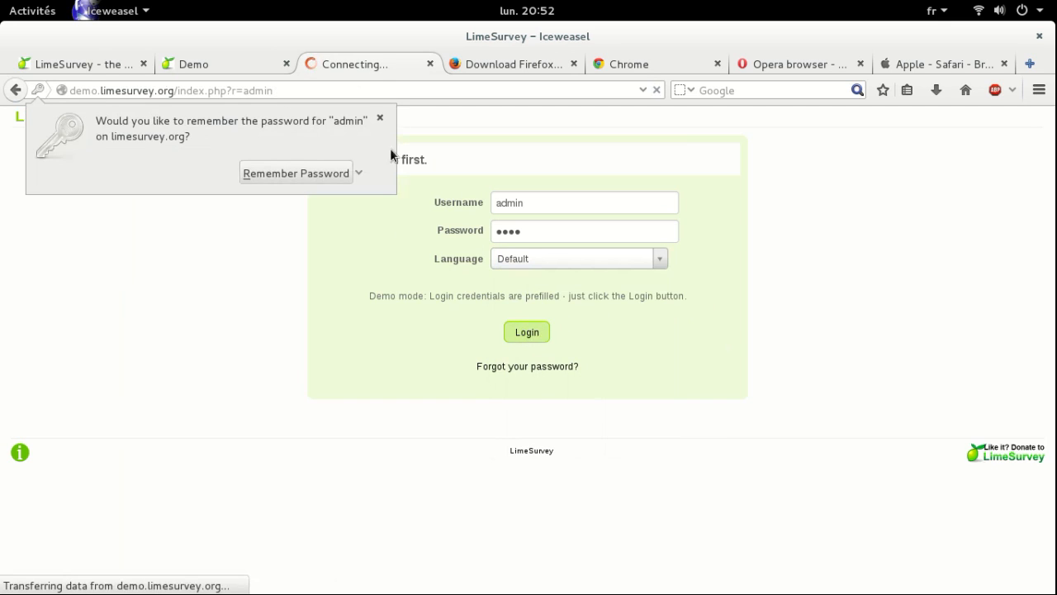
- Decline saving the demo password, then log out of the demo admin welcome page
click(526, 332)
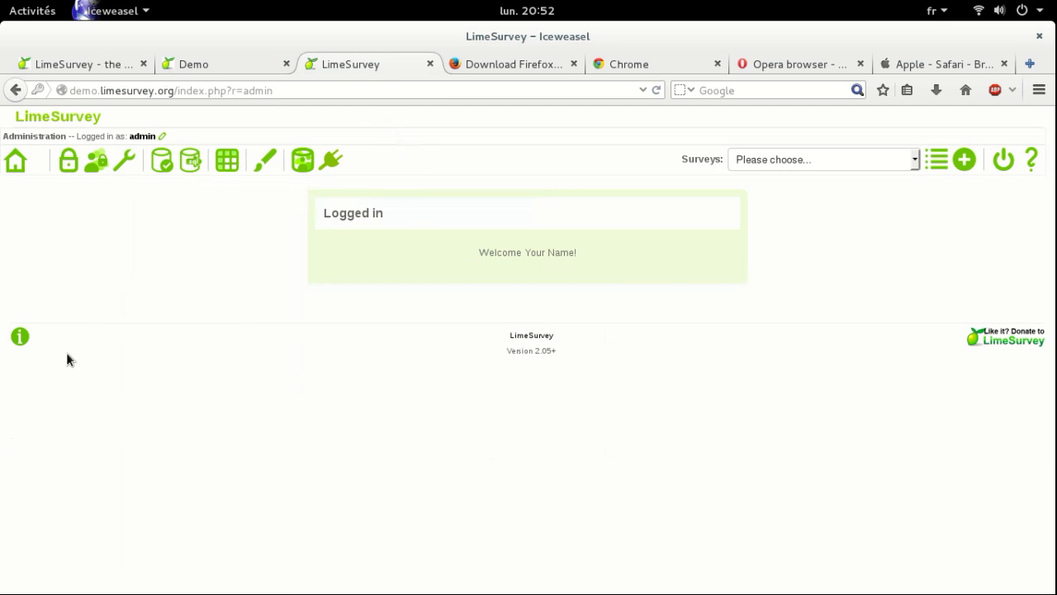
mouse_move(498, 364)
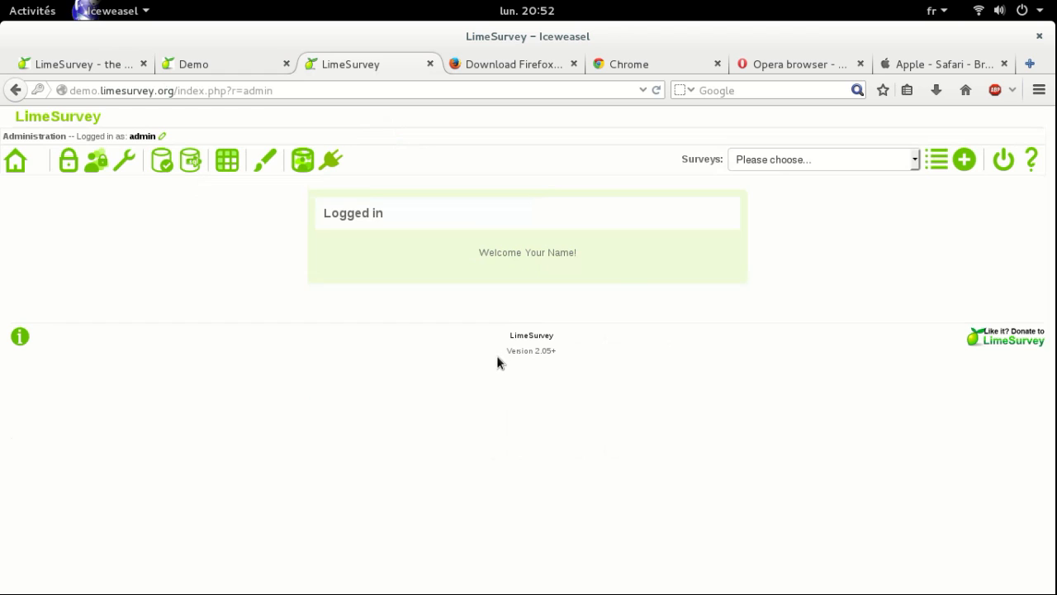
mouse_move(545, 353)
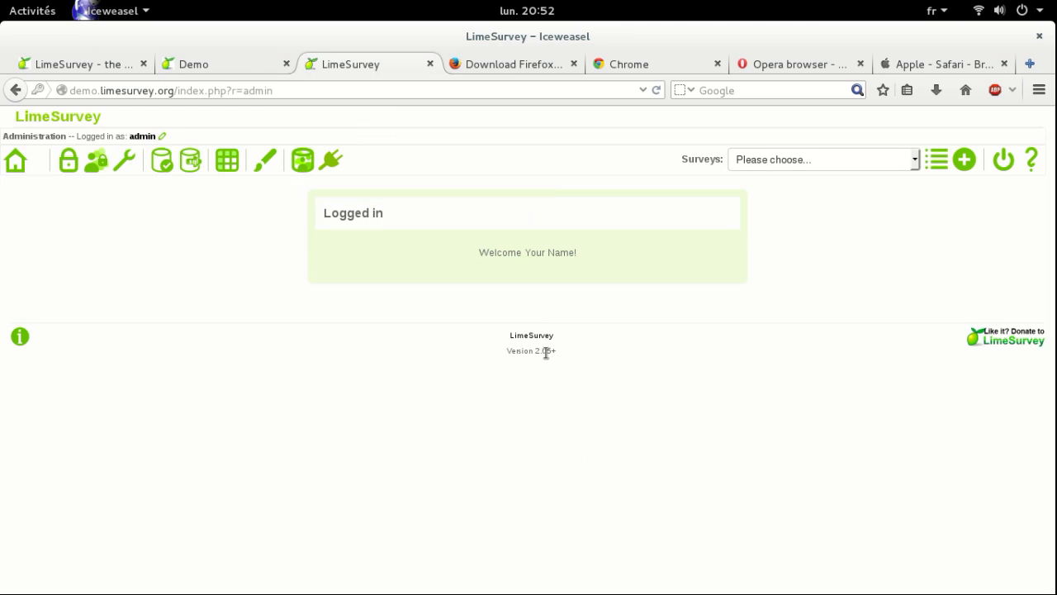
mouse_move(417, 328)
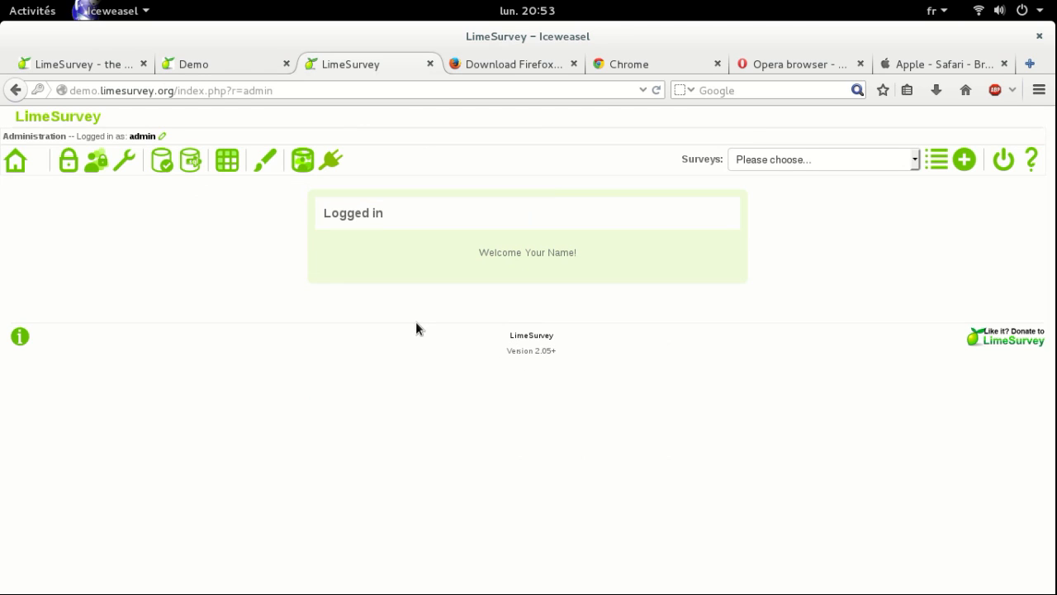
mouse_move(81, 142)
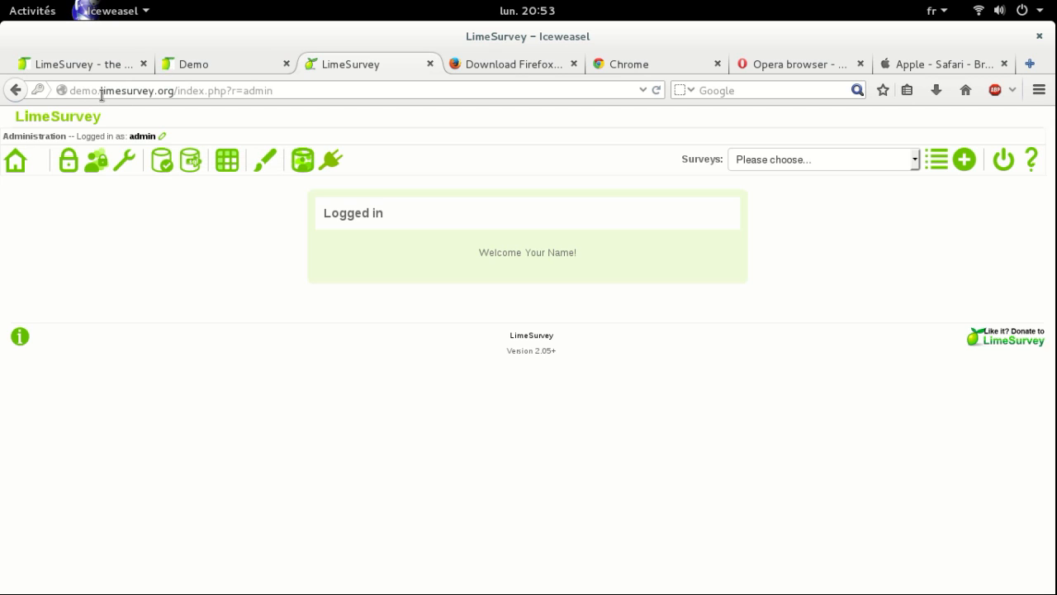
mouse_move(1002, 159)
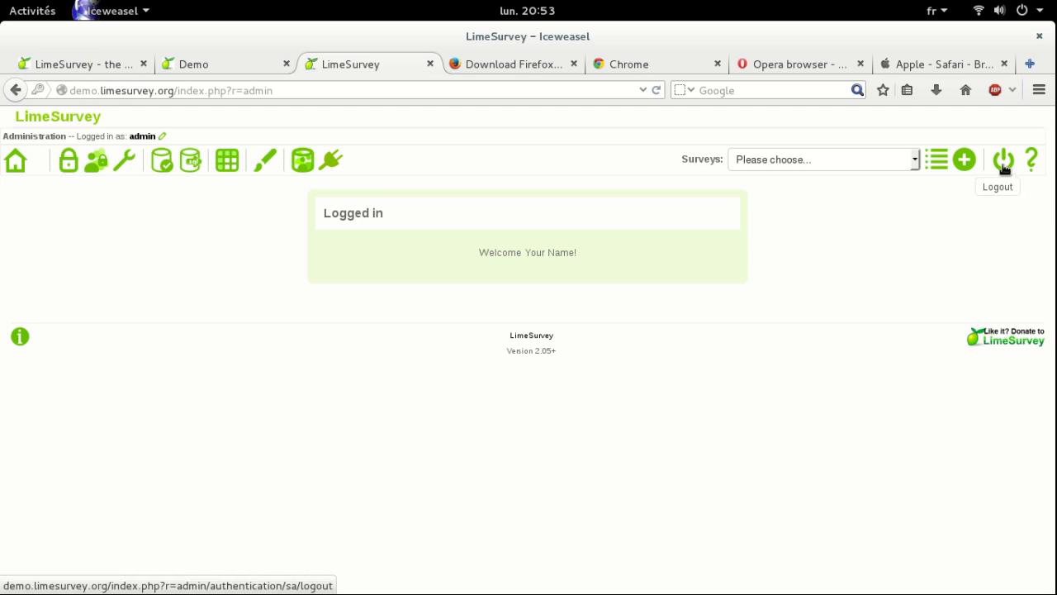
click(1002, 159)
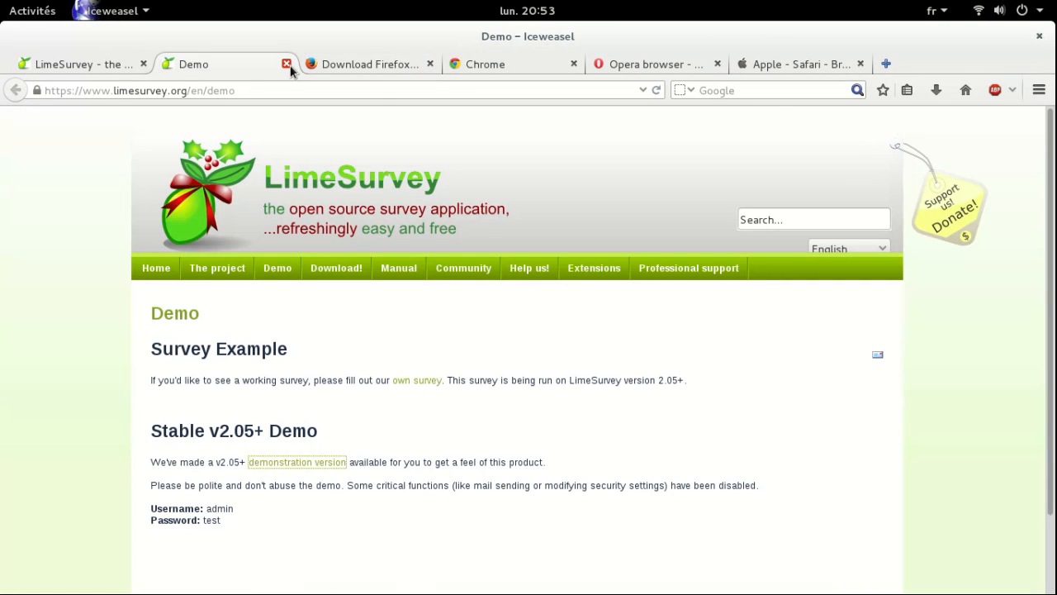
- Close the Demo tab and open the free LimeService hosting homepage in a new tab
click(287, 64)
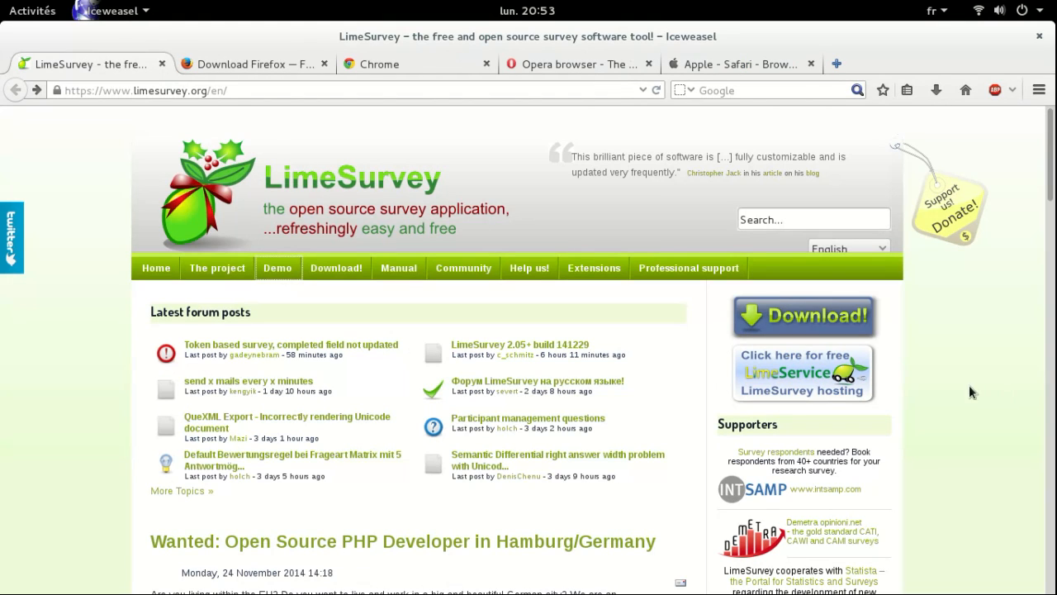
mouse_move(833, 382)
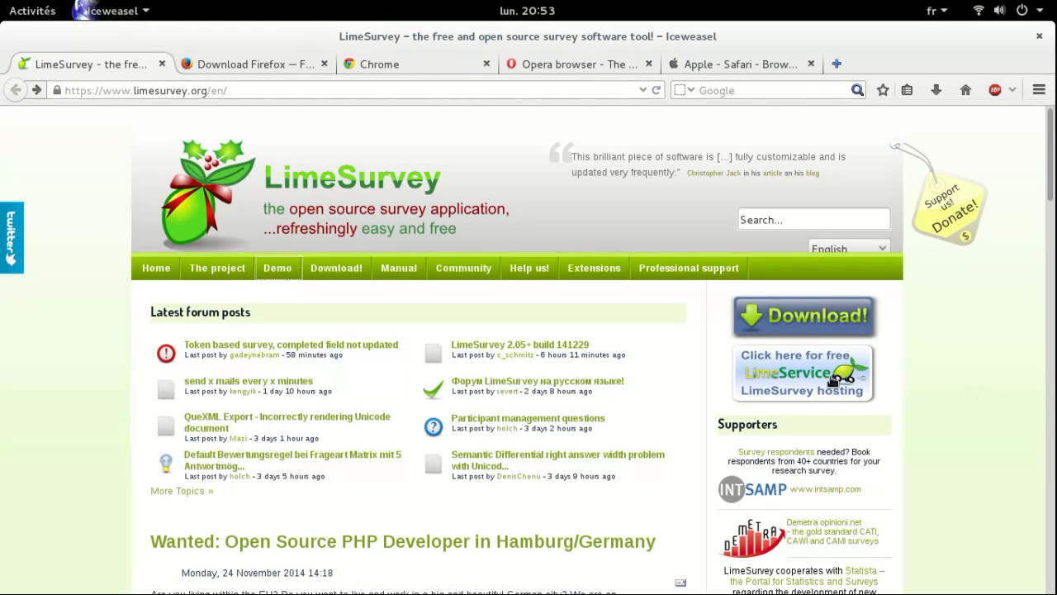
mouse_move(788, 374)
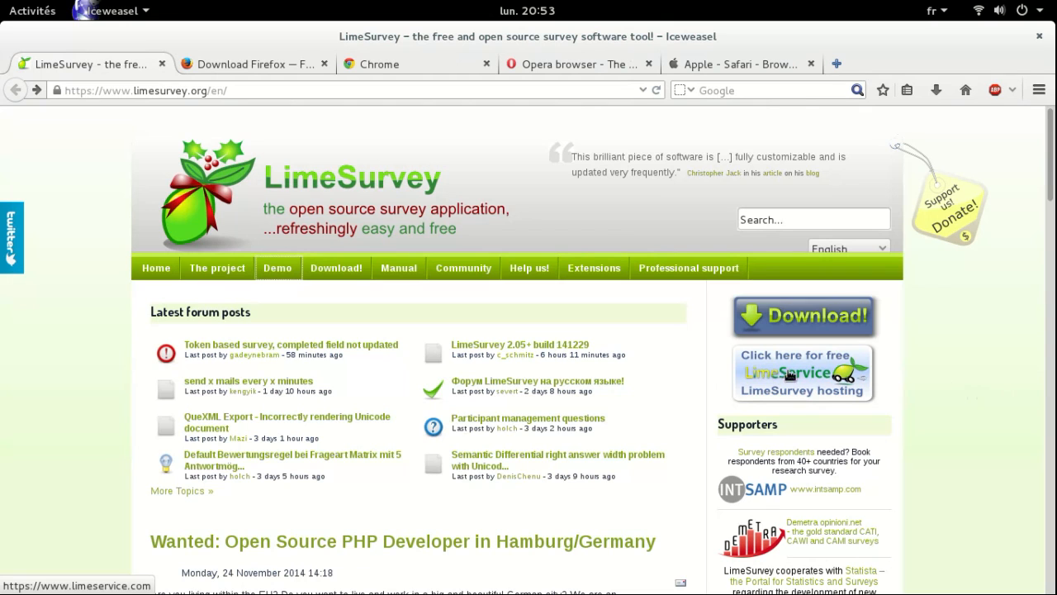
click(801, 372)
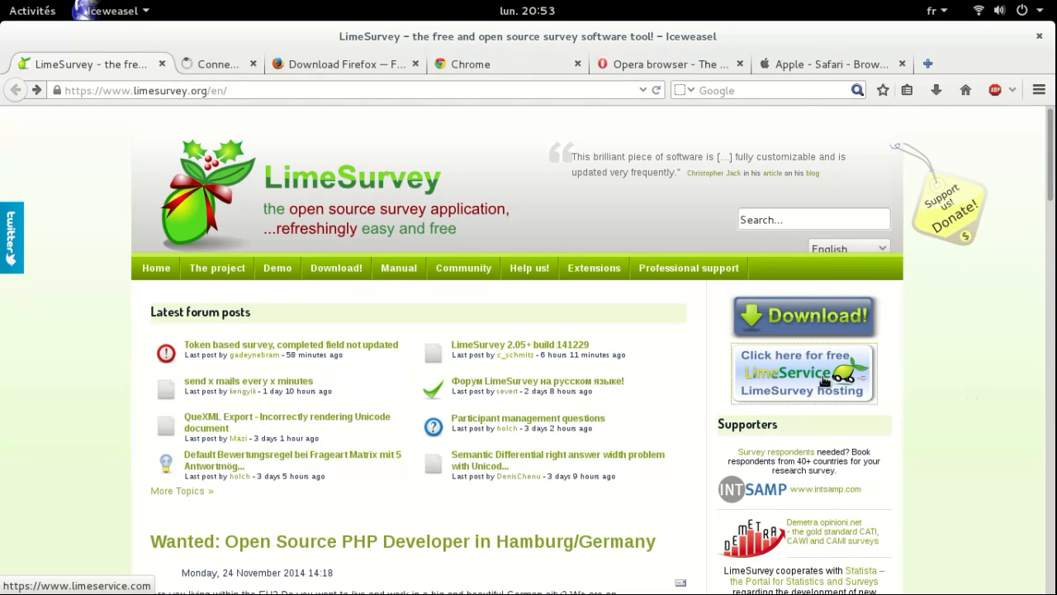
click(802, 374)
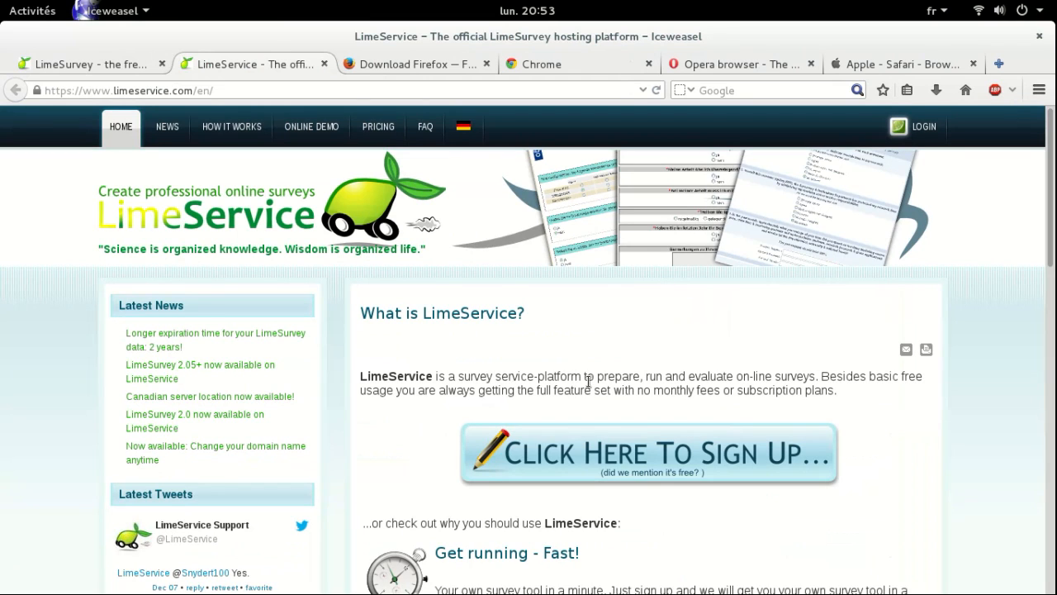
mouse_move(793, 382)
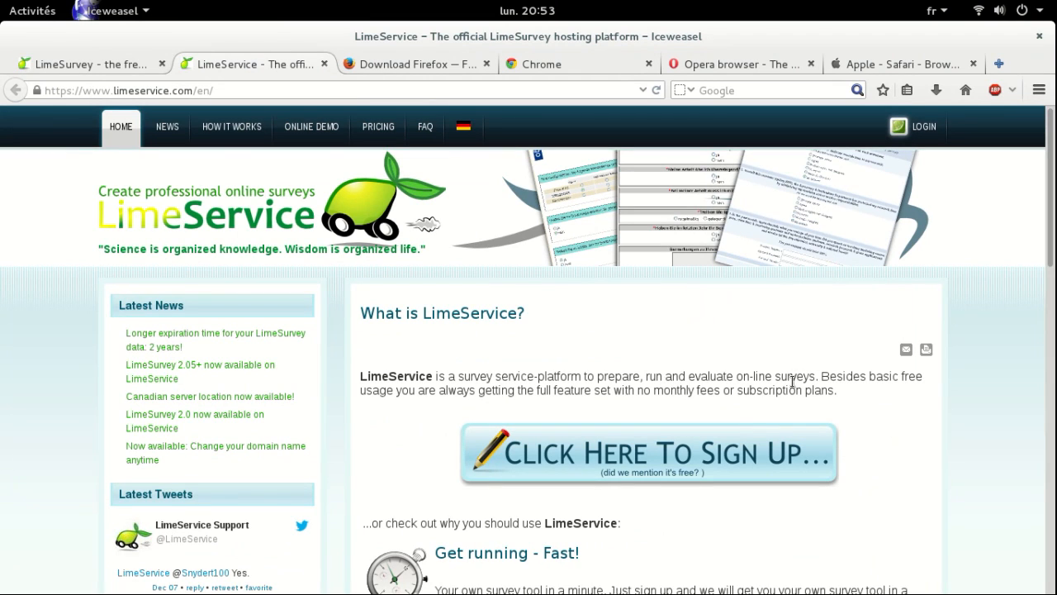
mouse_move(771, 452)
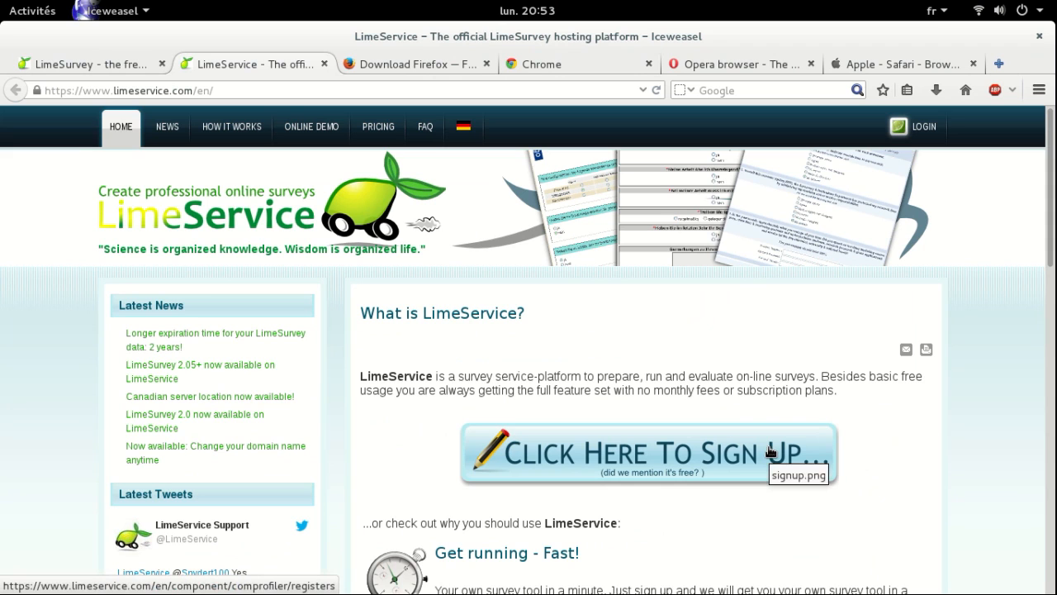
- Submit the LimeService free account registration with a limequery.com domain and German server
click(650, 453)
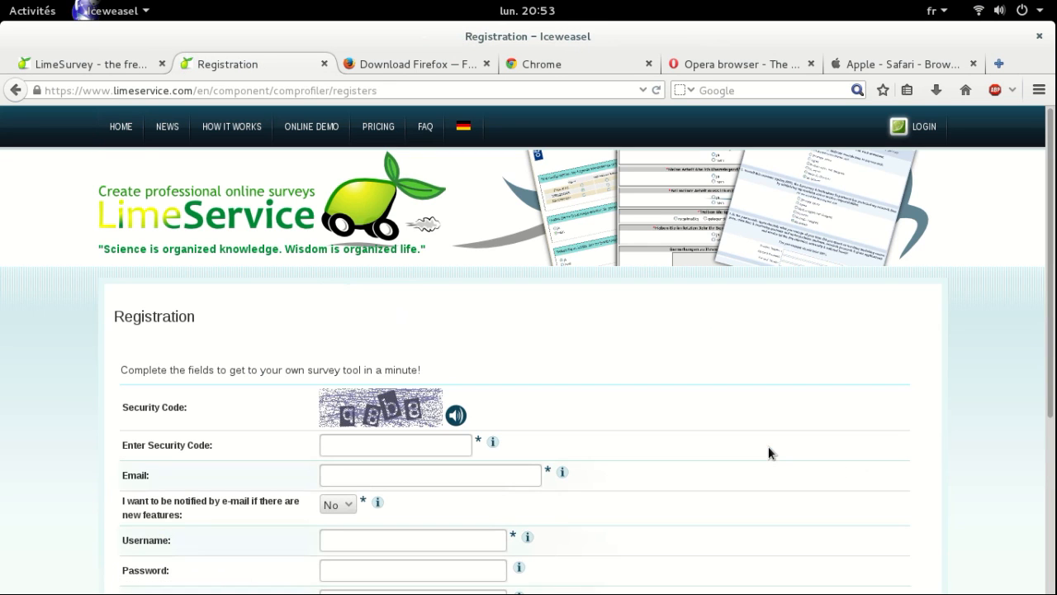
scroll(down, 3)
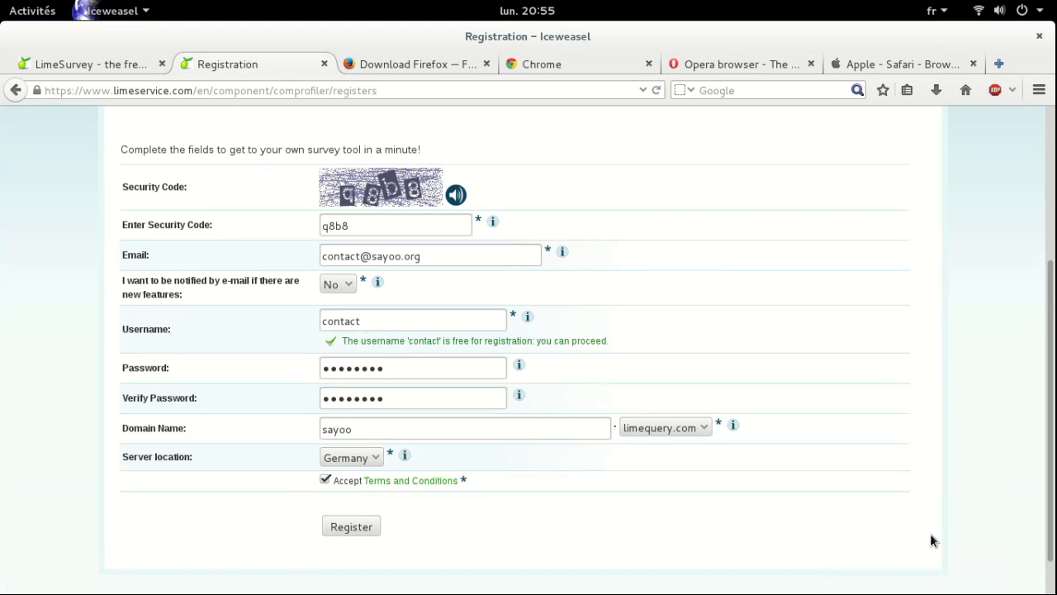
mouse_move(389, 527)
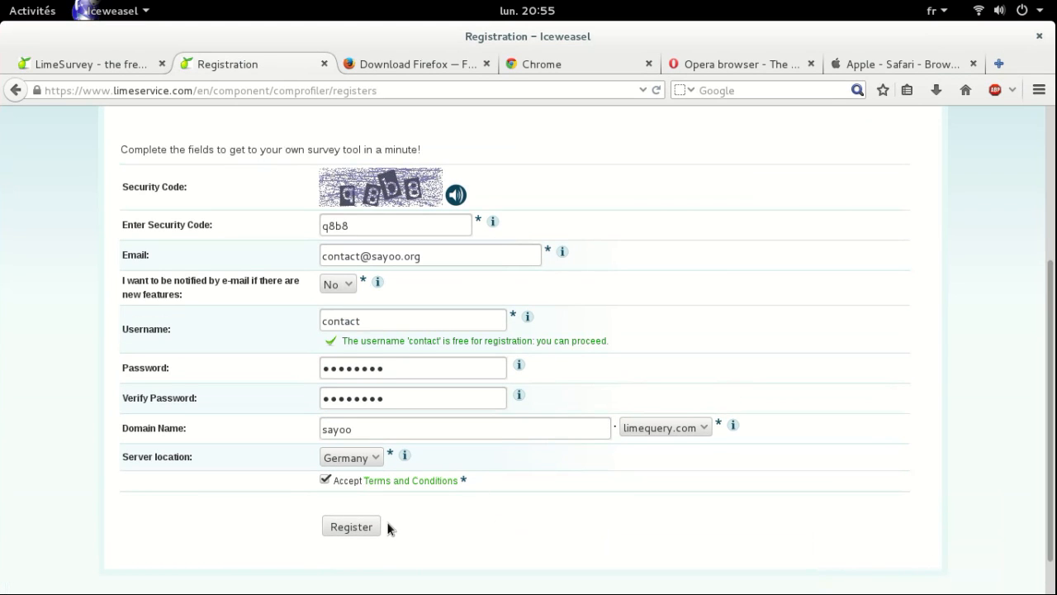
click(351, 526)
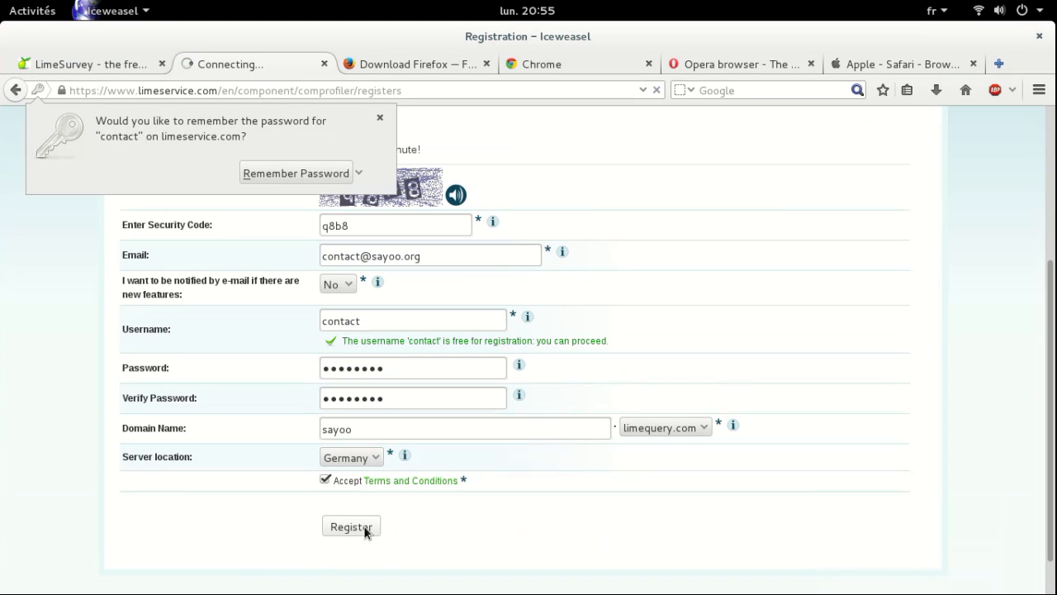
click(350, 526)
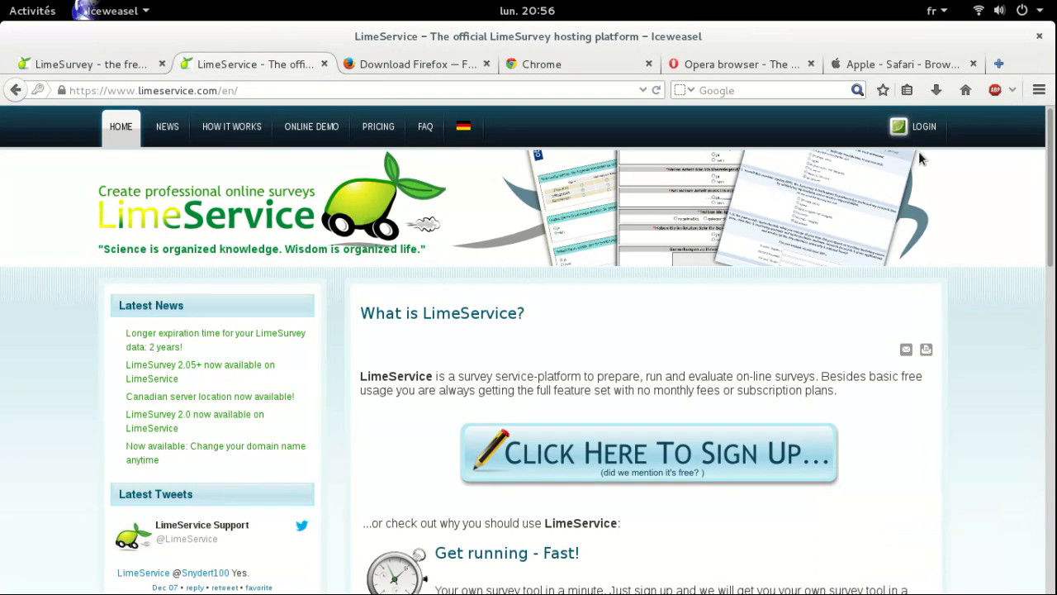
- Sign in to the new LimeService account with Remember me kept checked
click(924, 127)
text(con)
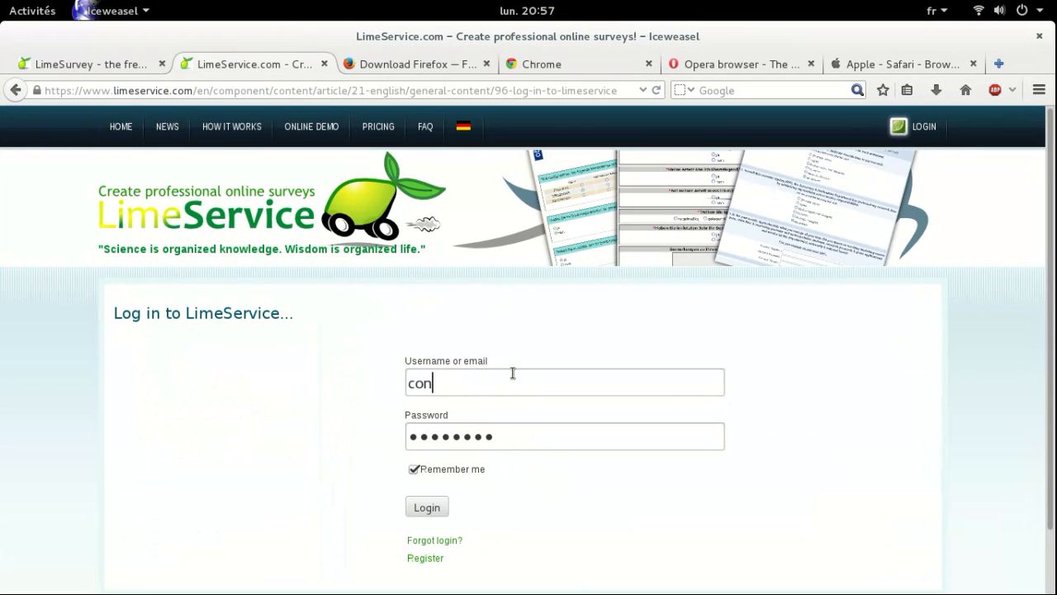
click(426, 506)
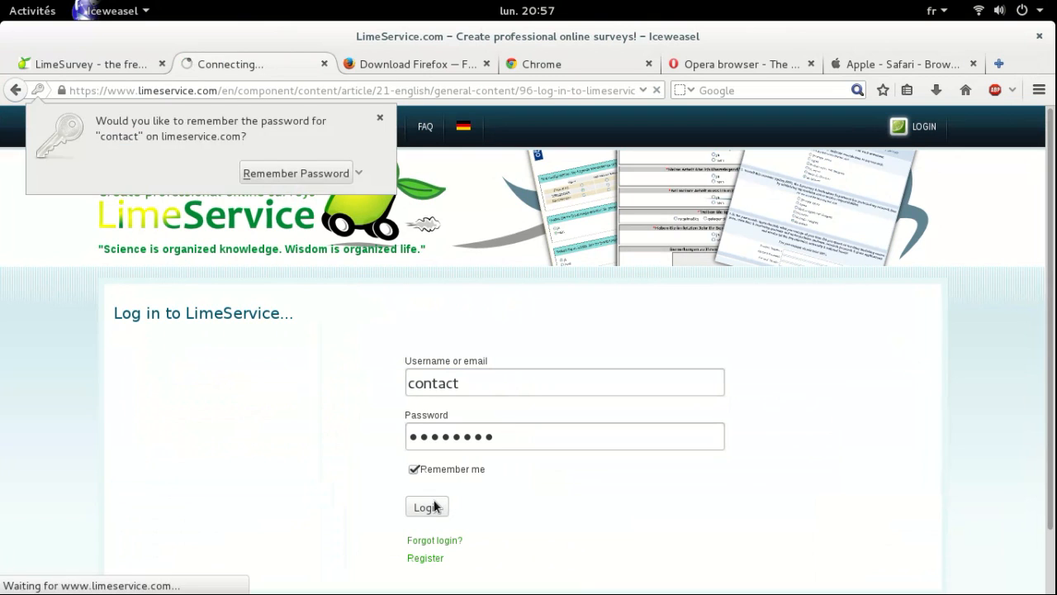
click(426, 506)
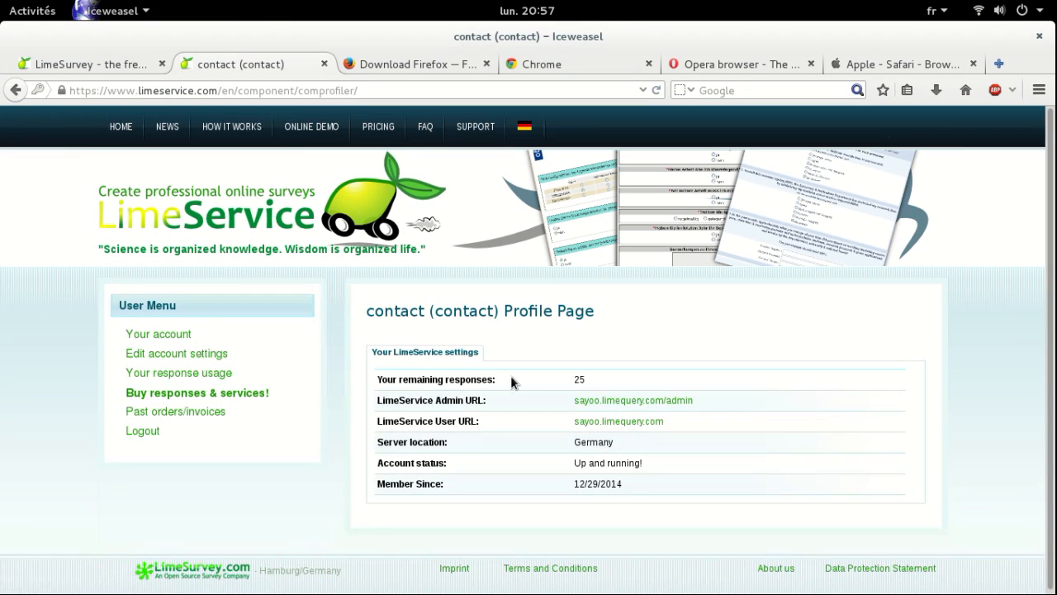
mouse_move(477, 406)
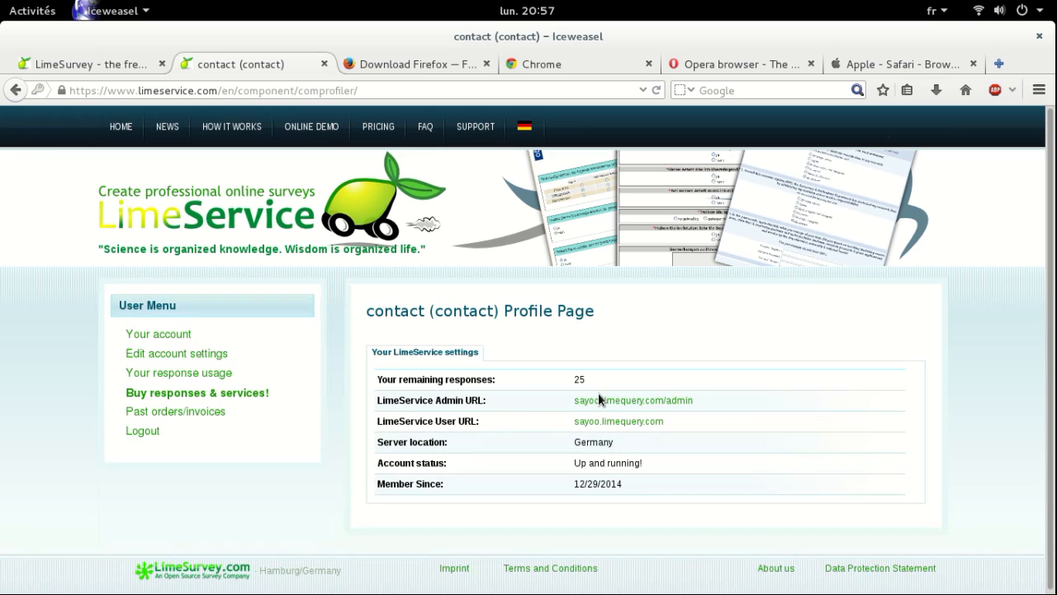
mouse_move(401, 417)
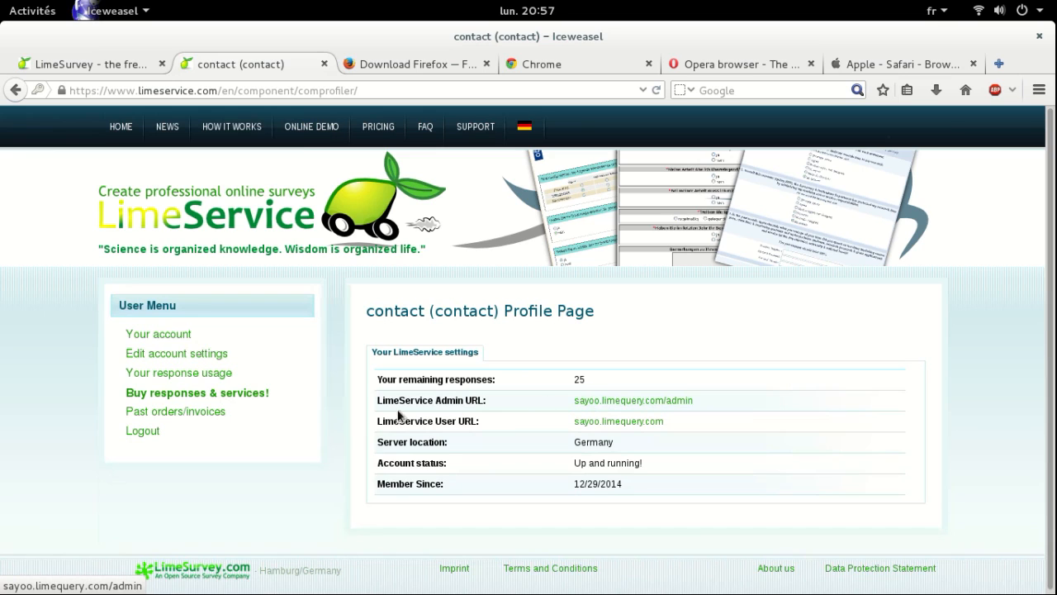
mouse_move(401, 425)
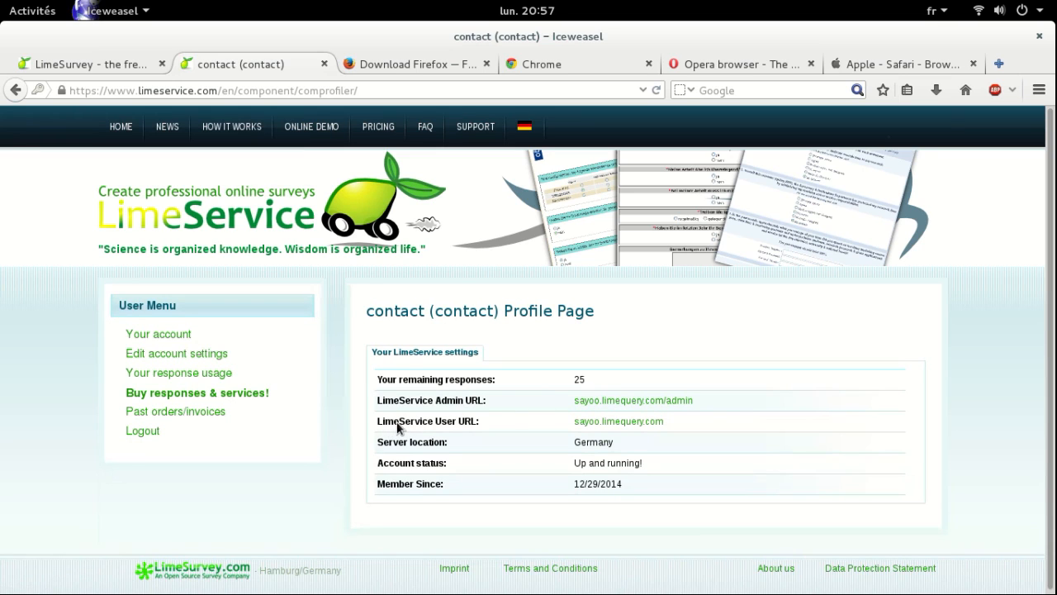
mouse_move(618, 421)
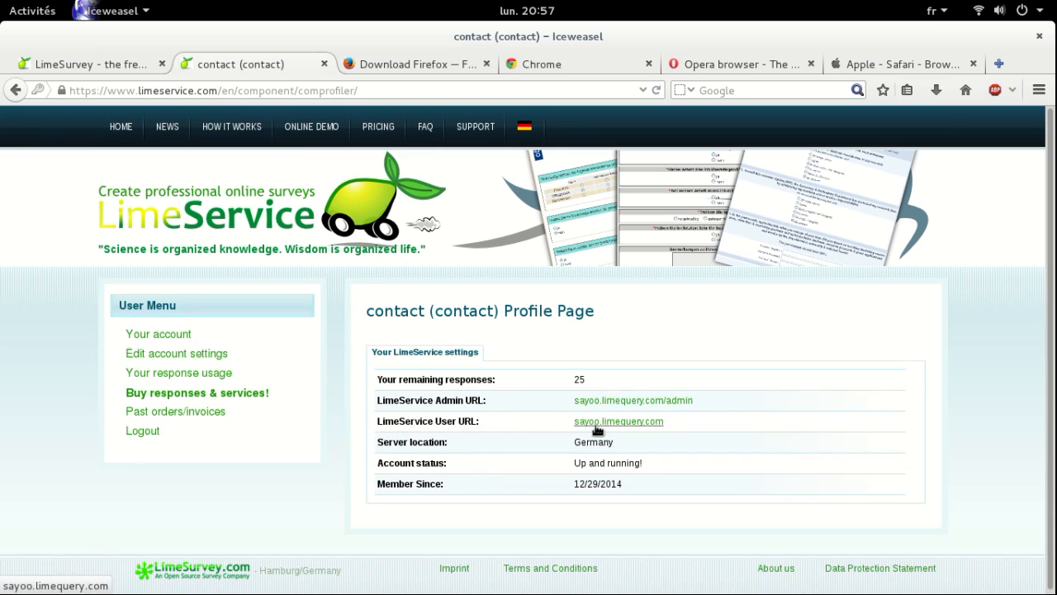
mouse_move(486, 380)
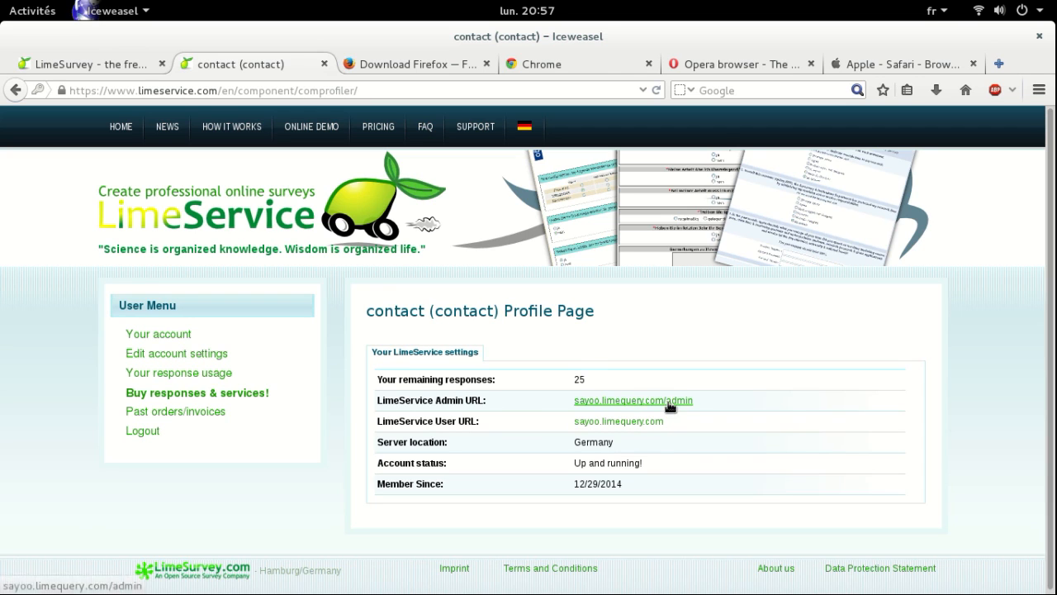
- Follow the profile's LimeService Admin URL link to open the admin login form
click(633, 401)
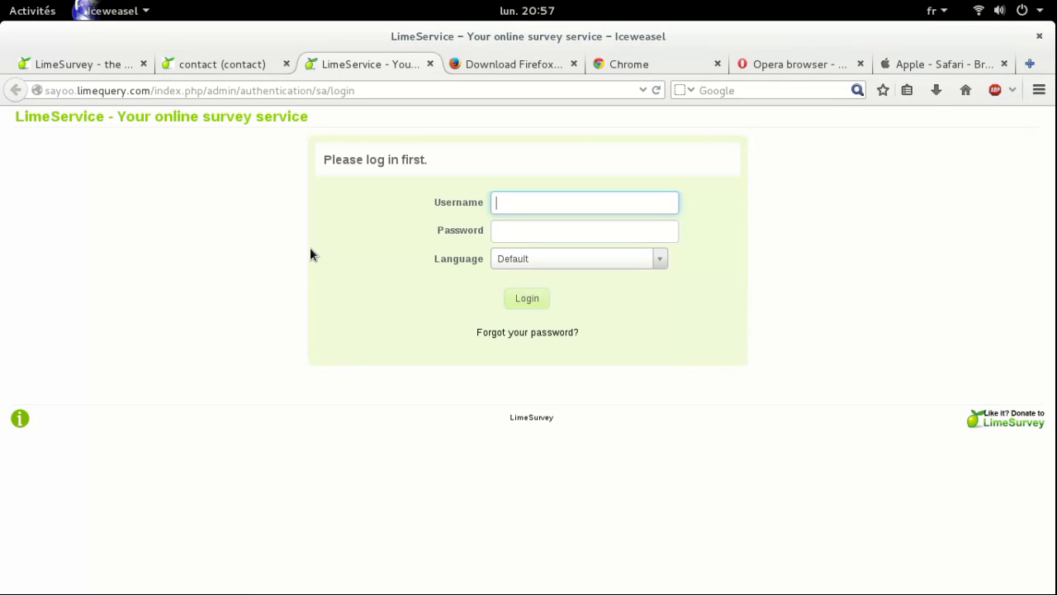
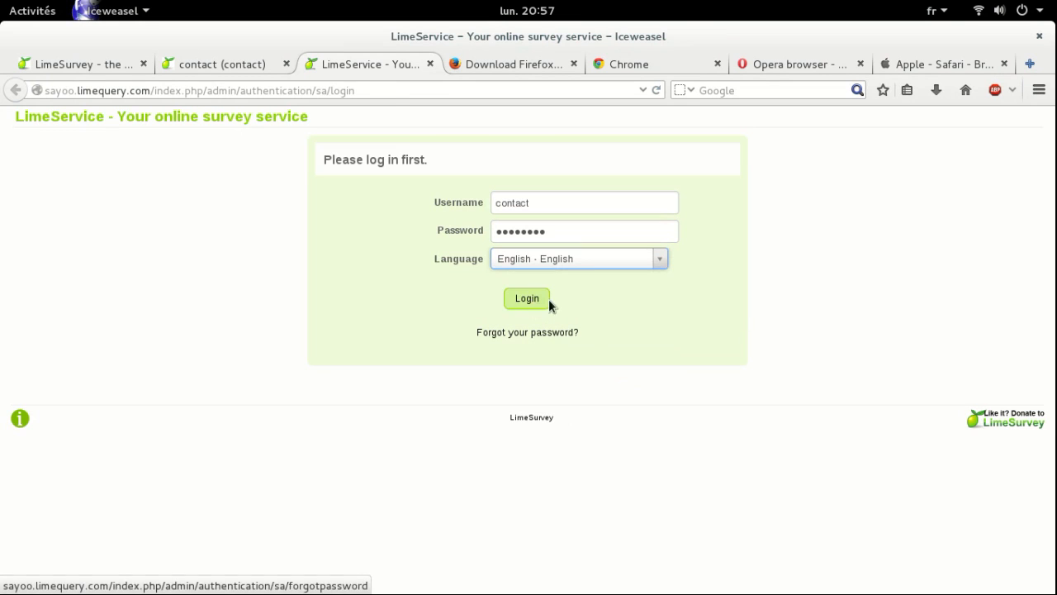
- Enter username 'contact' and the password, choose English, and log in
click(527, 298)
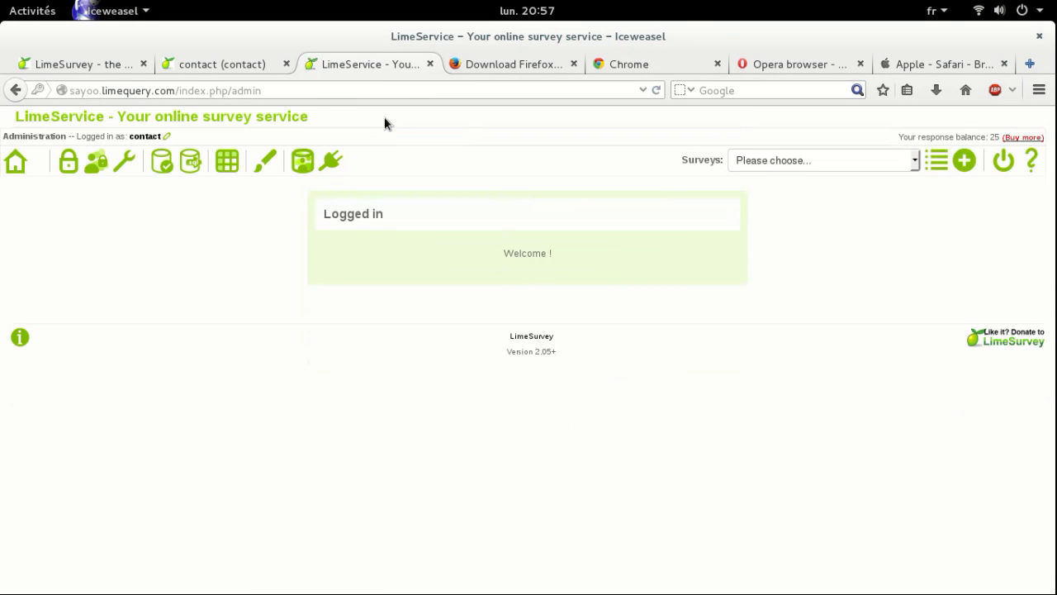
mouse_move(264, 459)
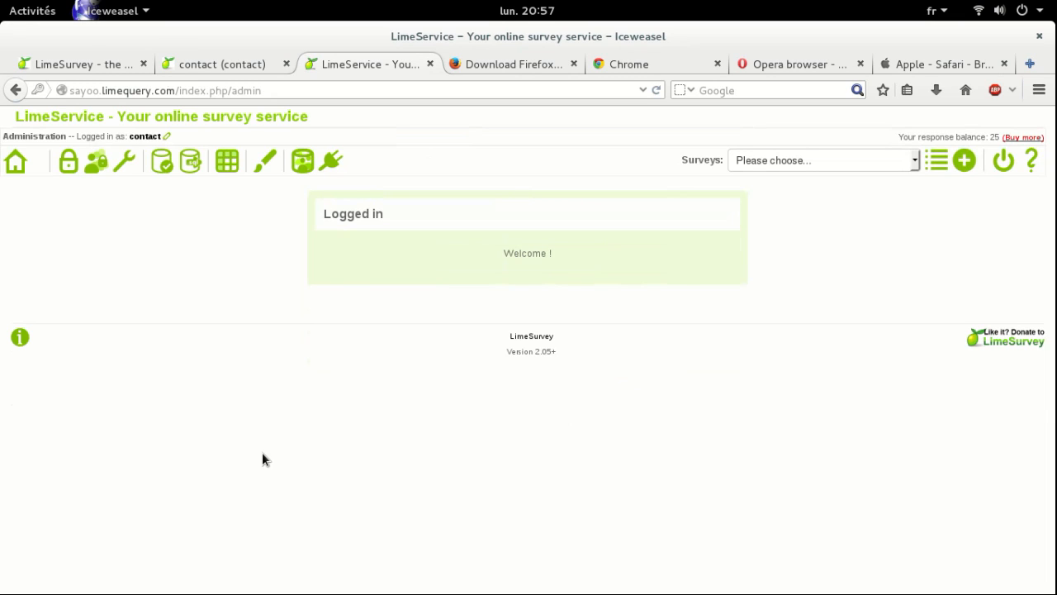
mouse_move(437, 405)
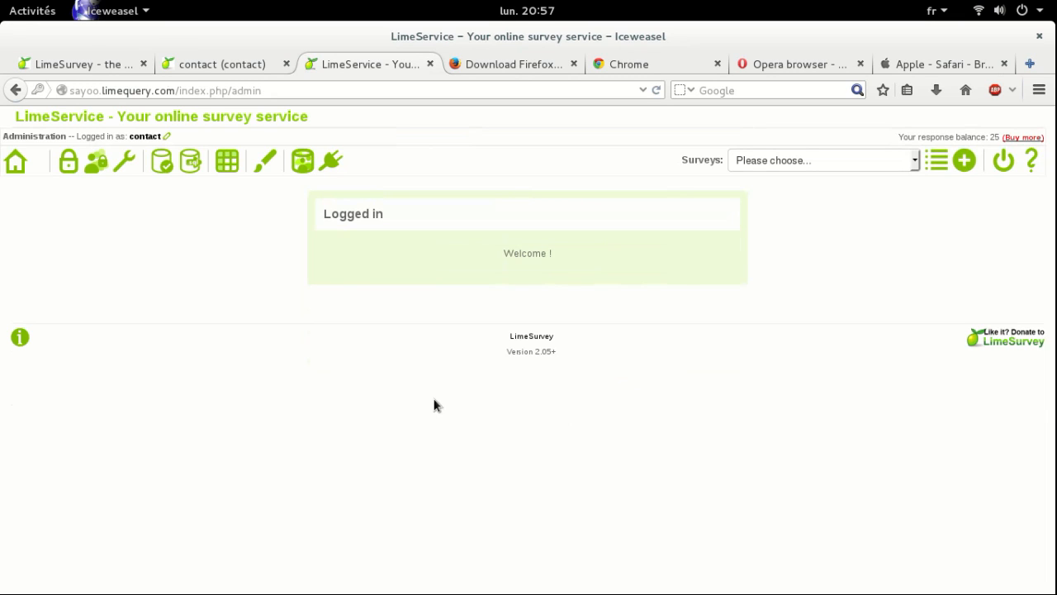
mouse_move(523, 354)
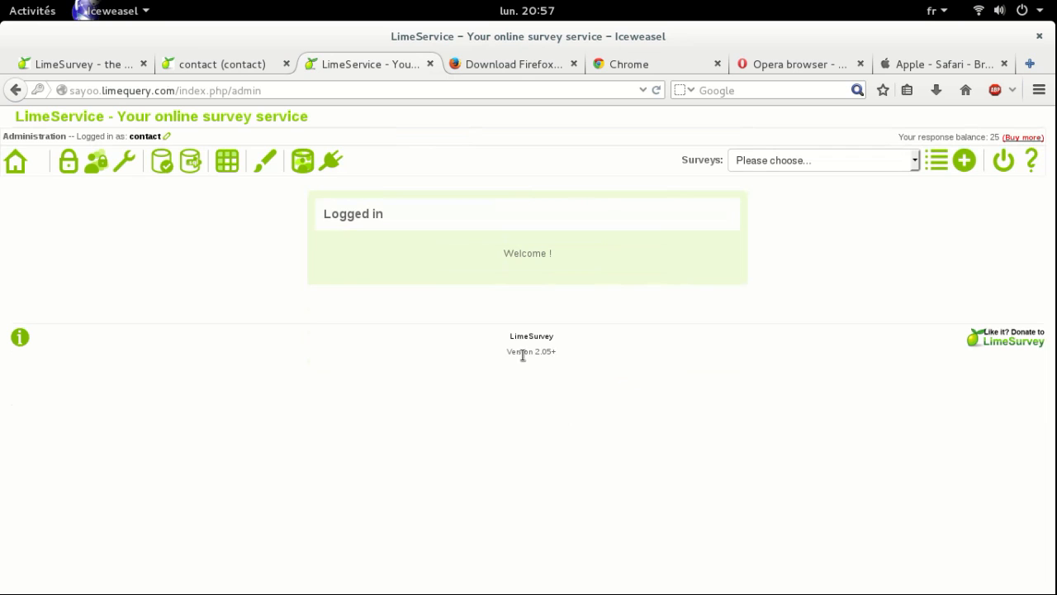
mouse_move(535, 350)
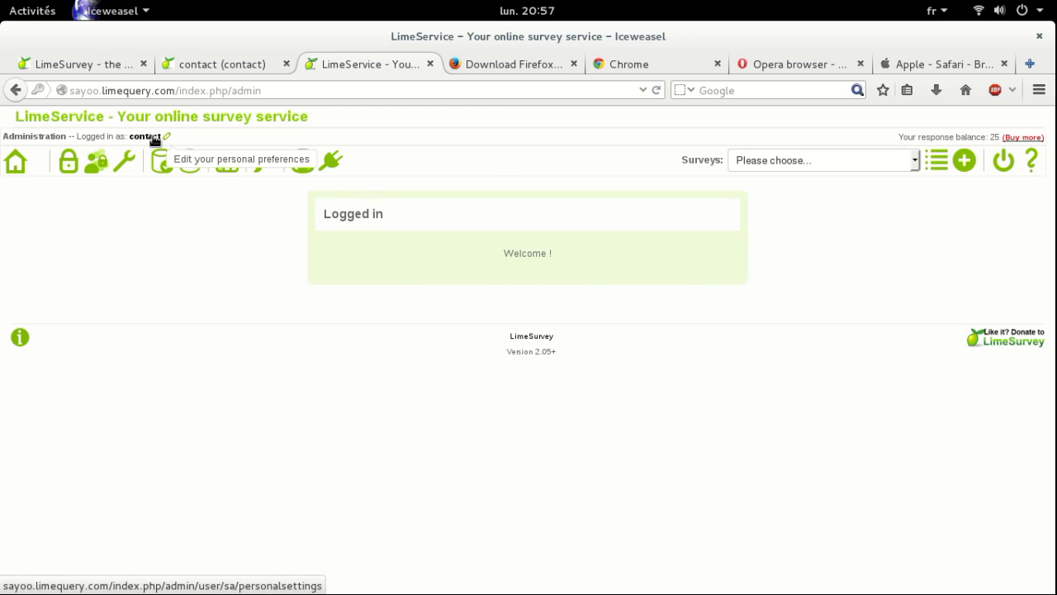
mouse_move(956, 137)
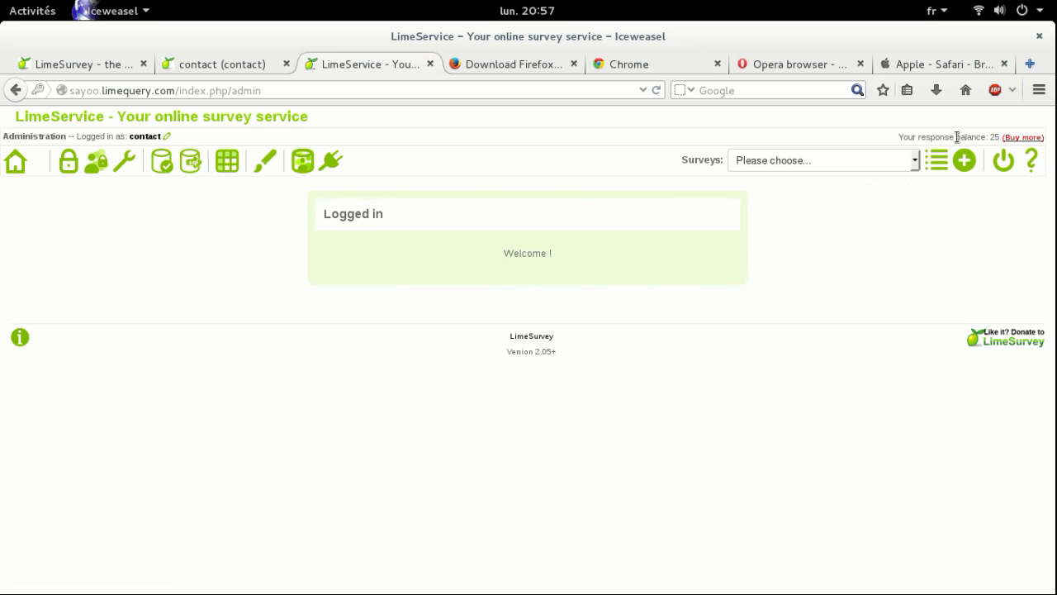
mouse_move(999, 139)
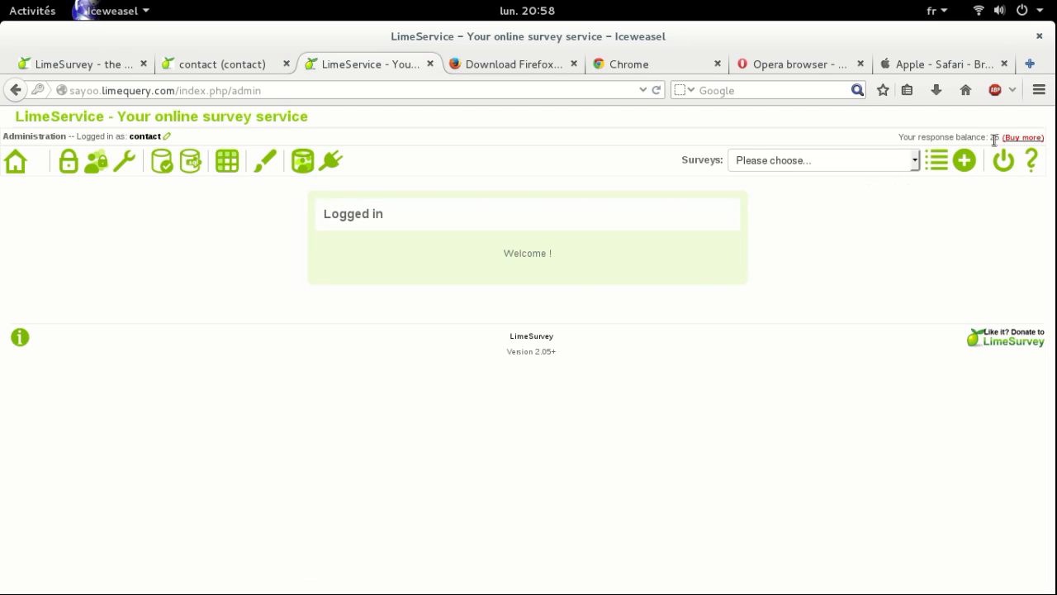
mouse_move(1003, 160)
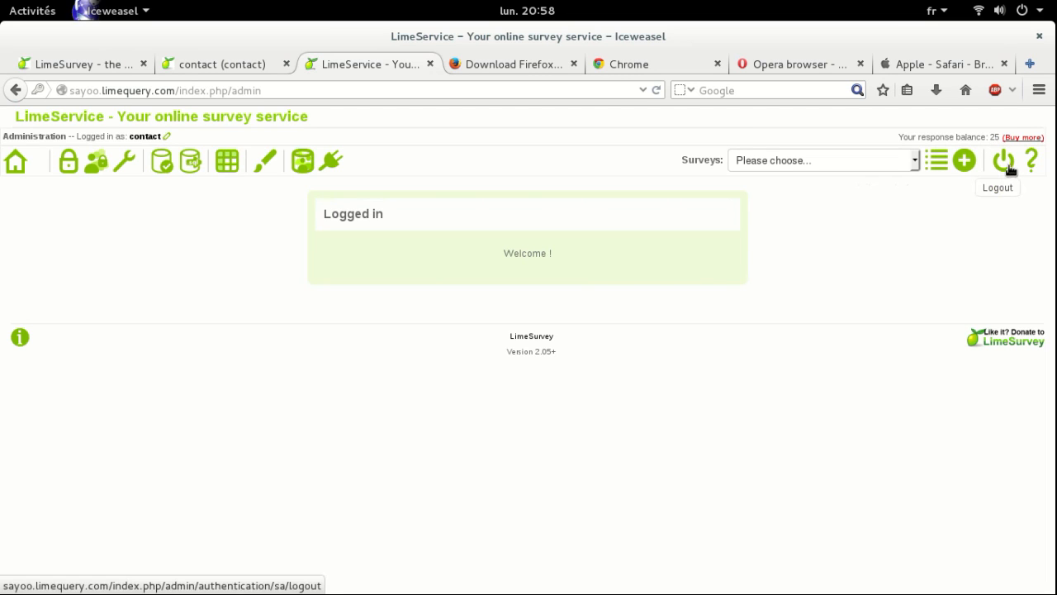